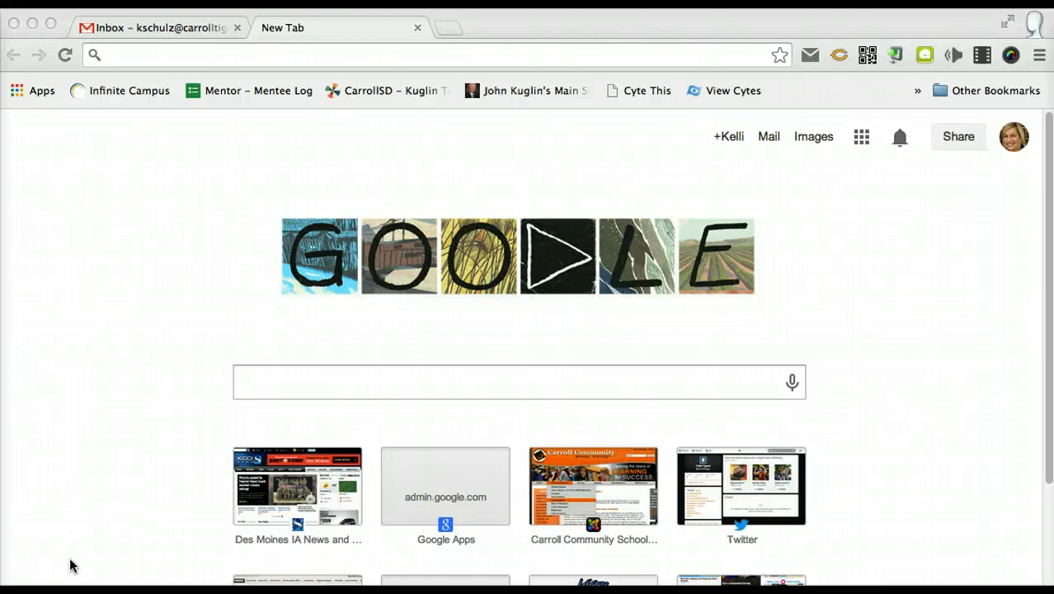
pyautogui.moveTo(150, 246)
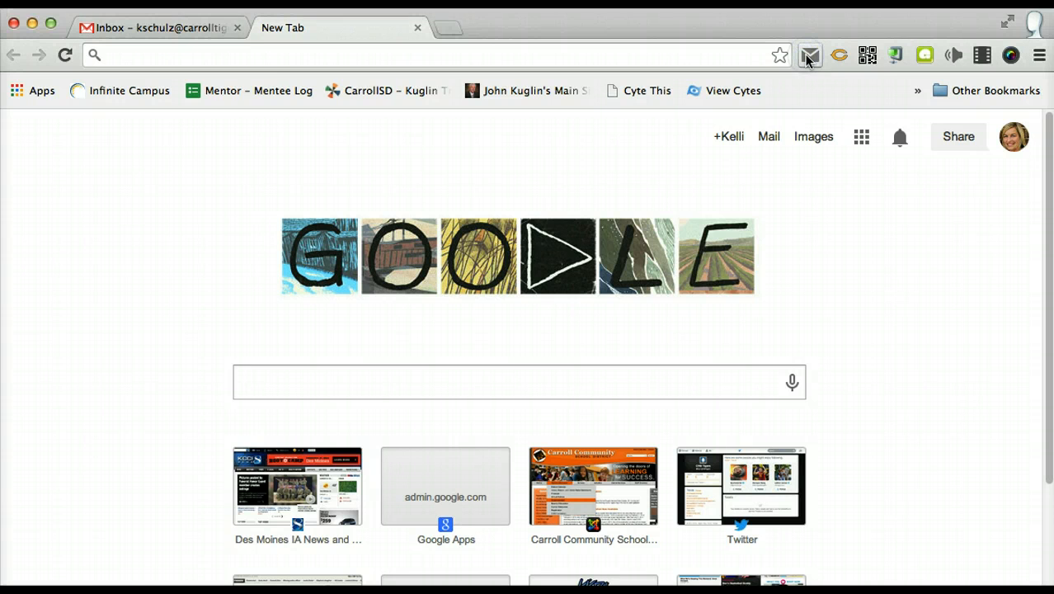
# - Reopen the Checker Plus popup so it lists the new unread inbox message with sender and time
pyautogui.click(811, 53)
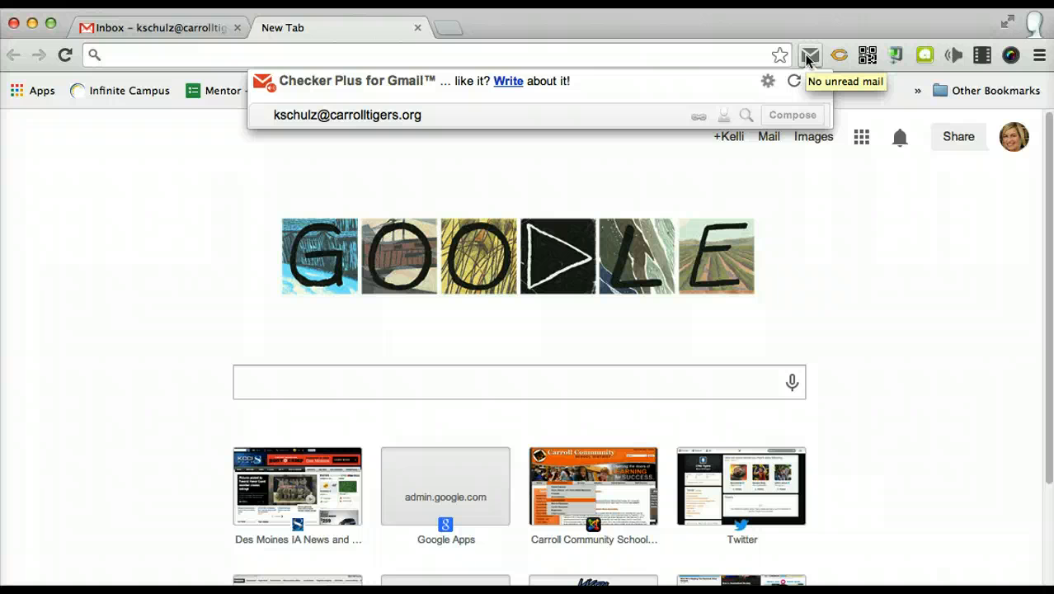
pyautogui.moveTo(821, 109)
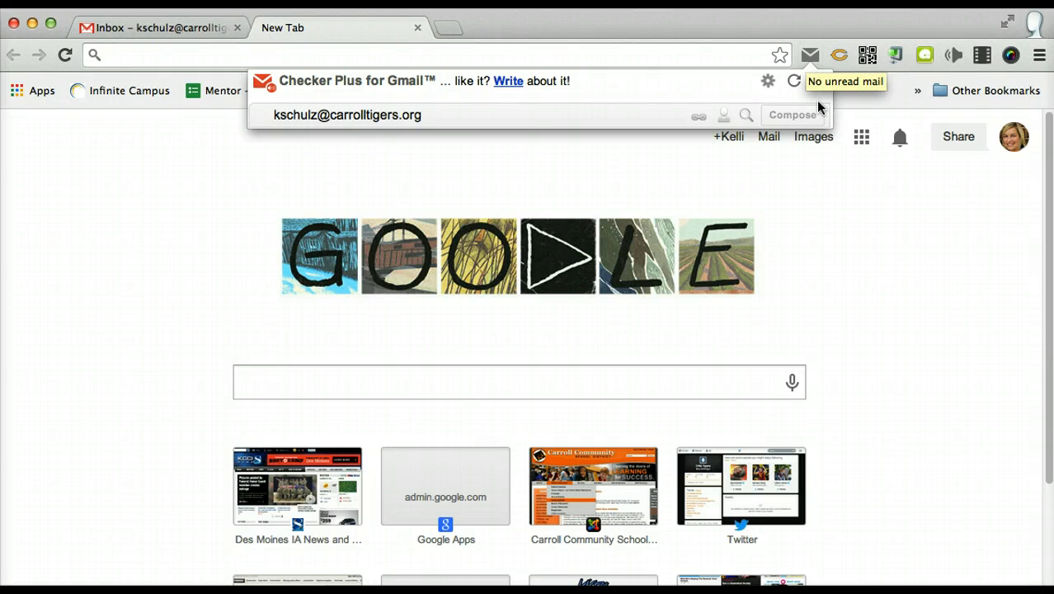
pyautogui.moveTo(831, 124)
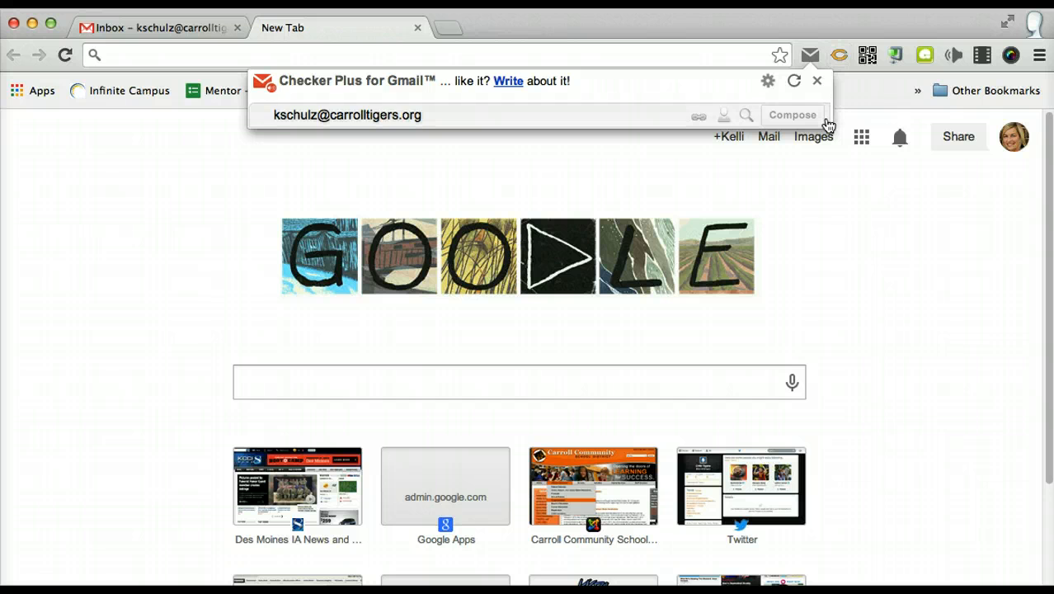
pyautogui.moveTo(813, 56)
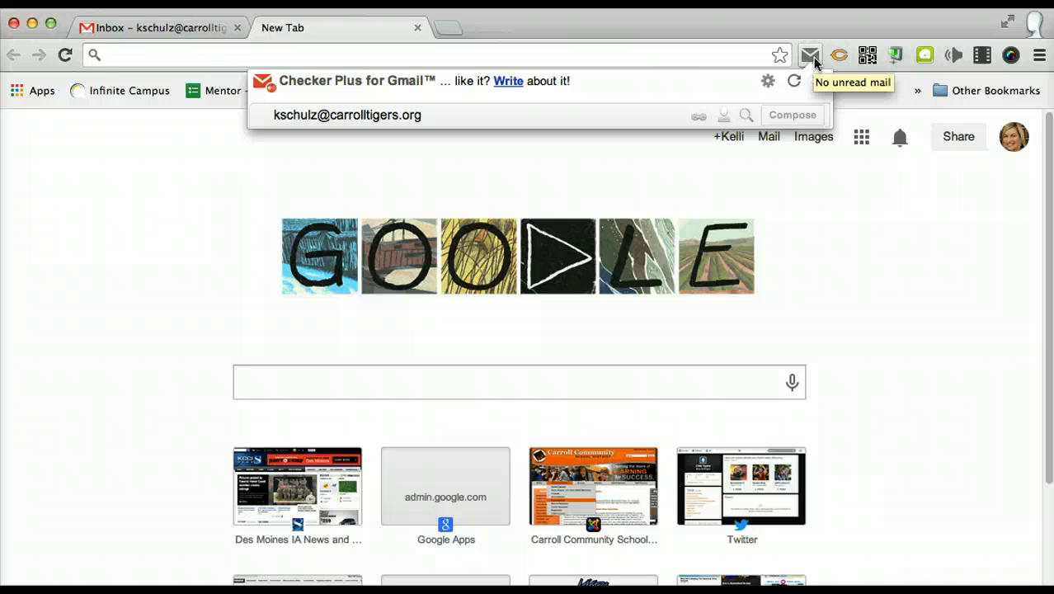
pyautogui.moveTo(818, 287)
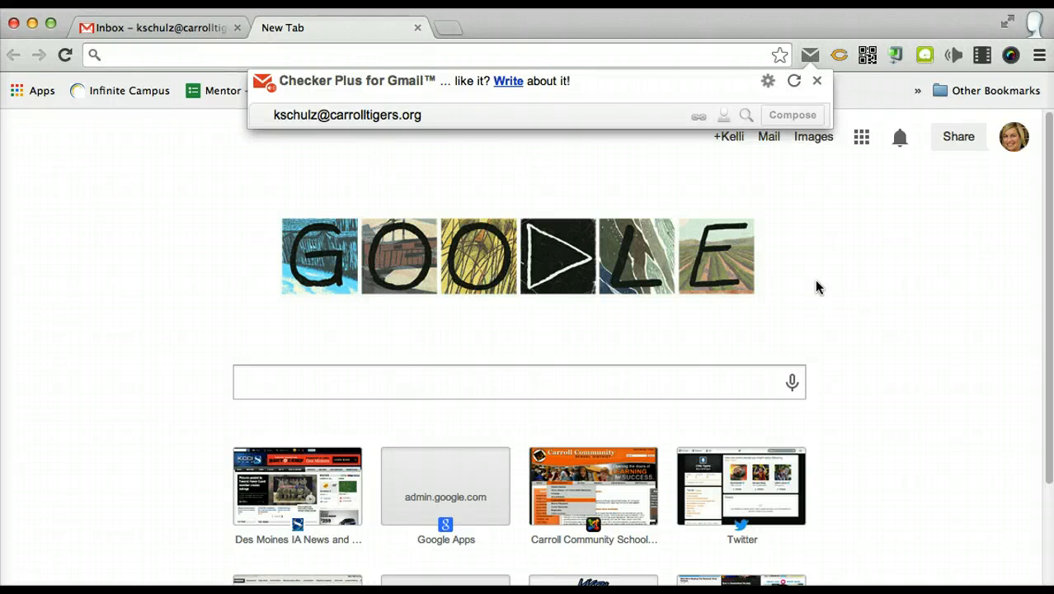
pyautogui.click(816, 79)
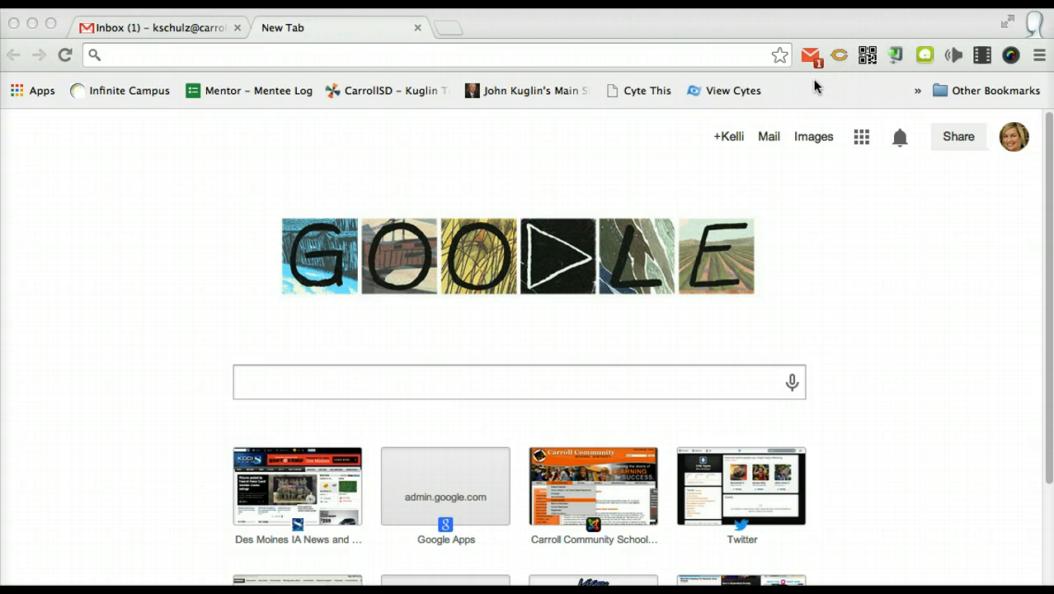
pyautogui.click(814, 53)
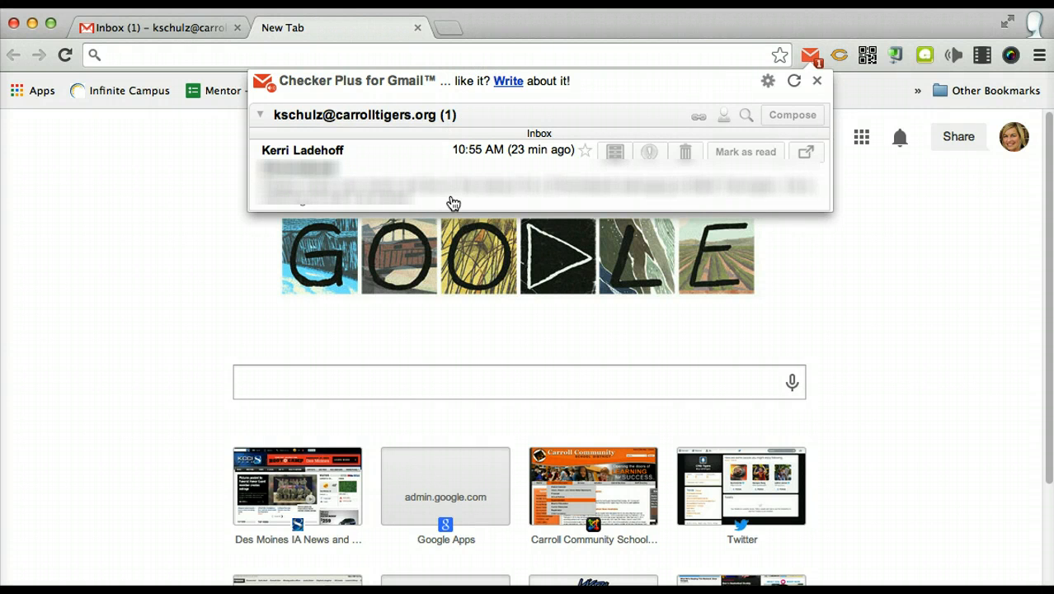
pyautogui.moveTo(686, 152)
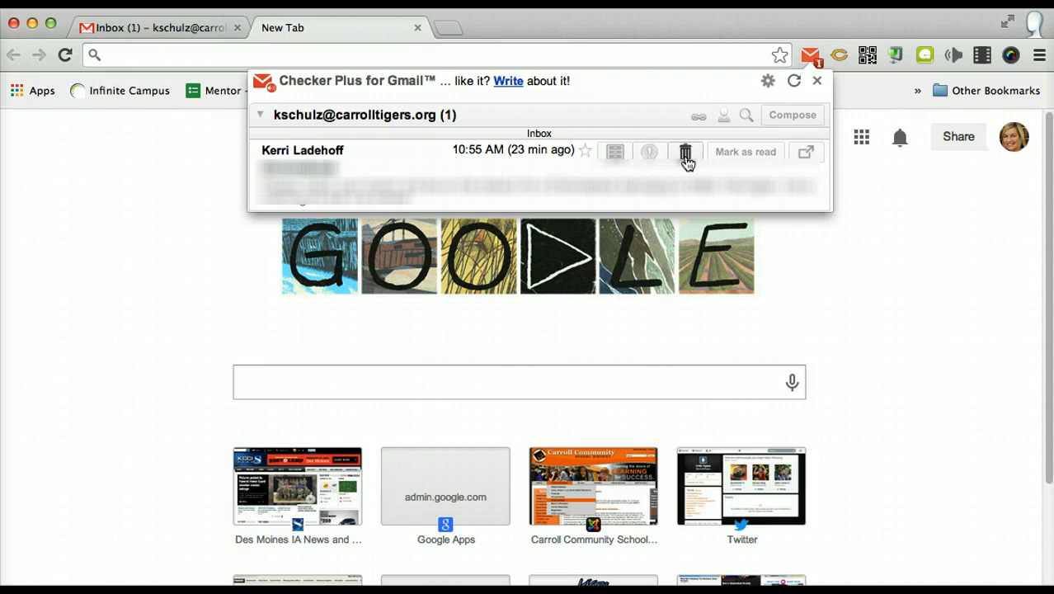
pyautogui.moveTo(524, 188)
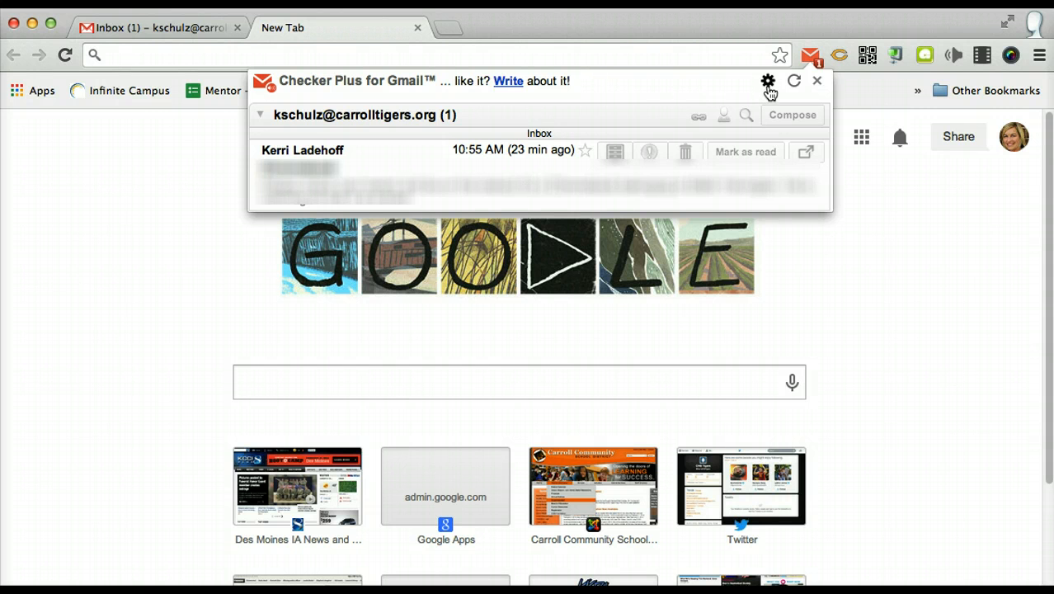
pyautogui.moveTo(767, 81)
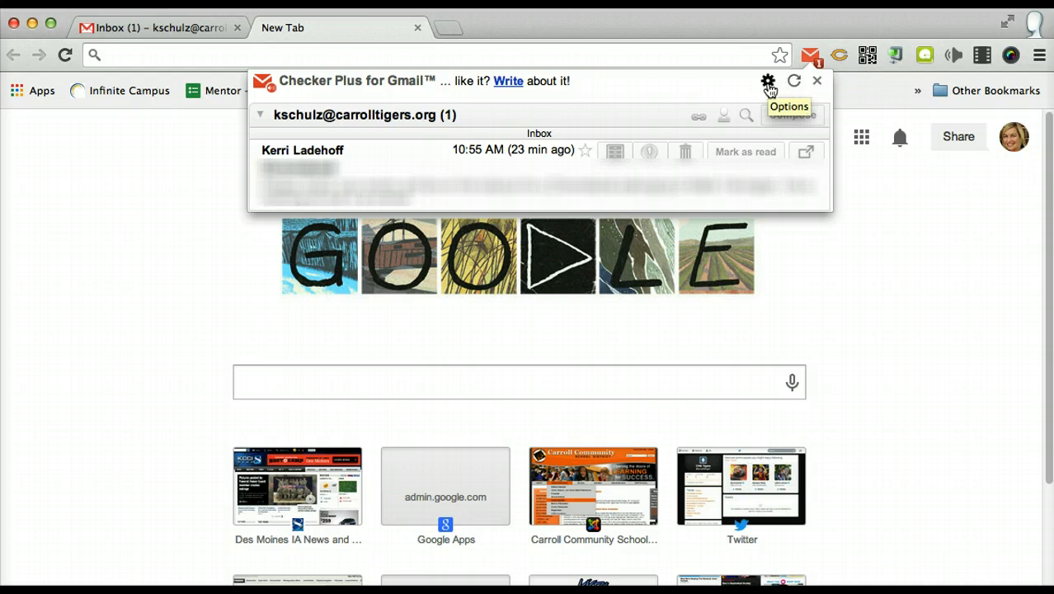
# - Open the extension's options page at its notification settings via the gear icon
pyautogui.click(762, 80)
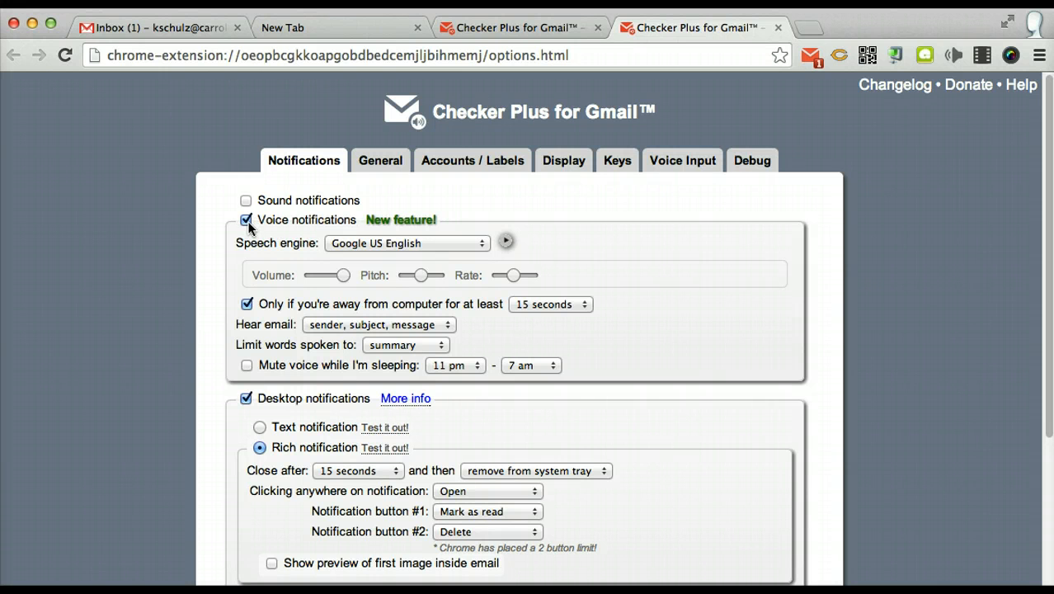
# - Uncheck Voice notifications, leaving Desktop notifications enabled
pyautogui.click(246, 220)
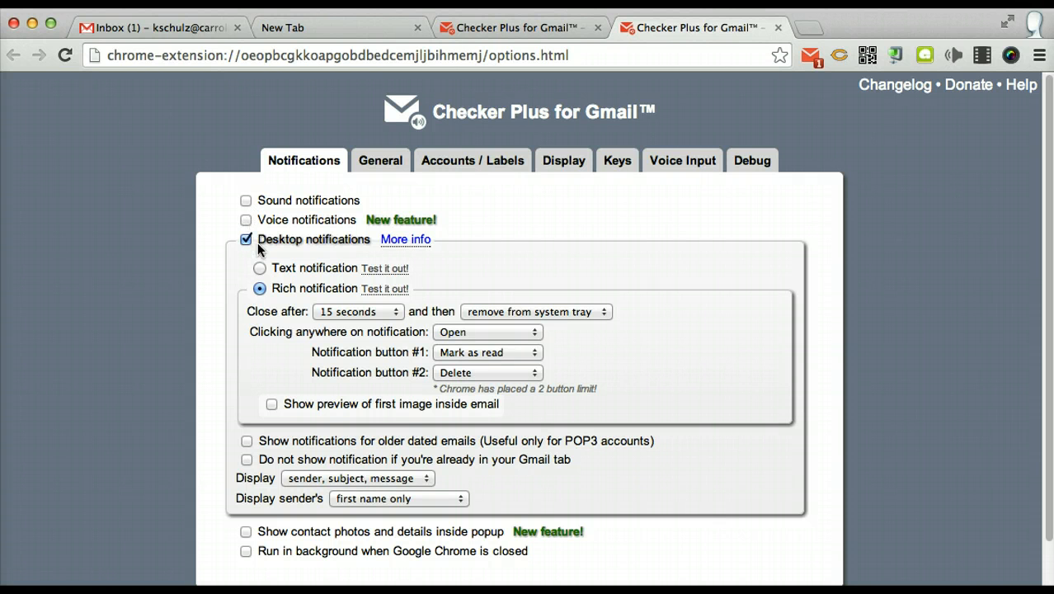